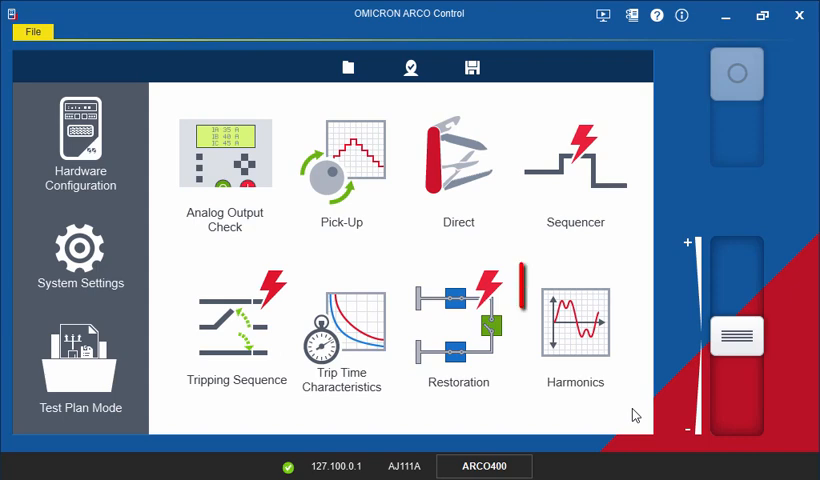
Start the Harmonics test module and advance from the load settings to the fault page
left_click(576, 330)
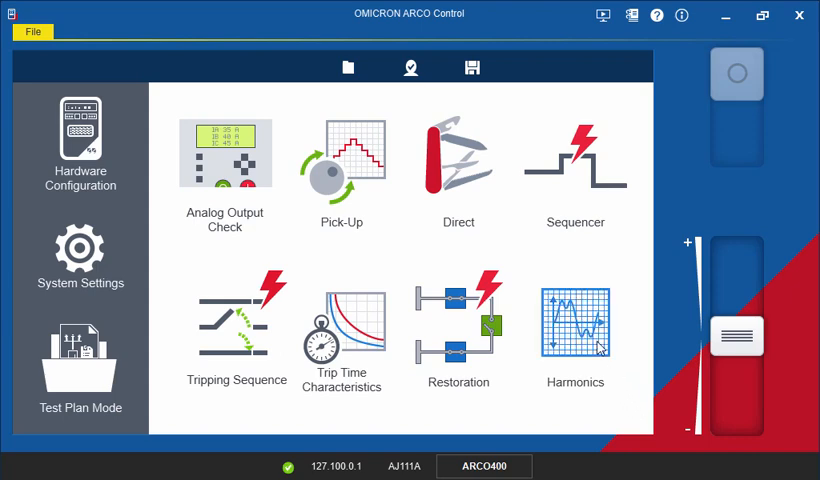
left_click(576, 320)
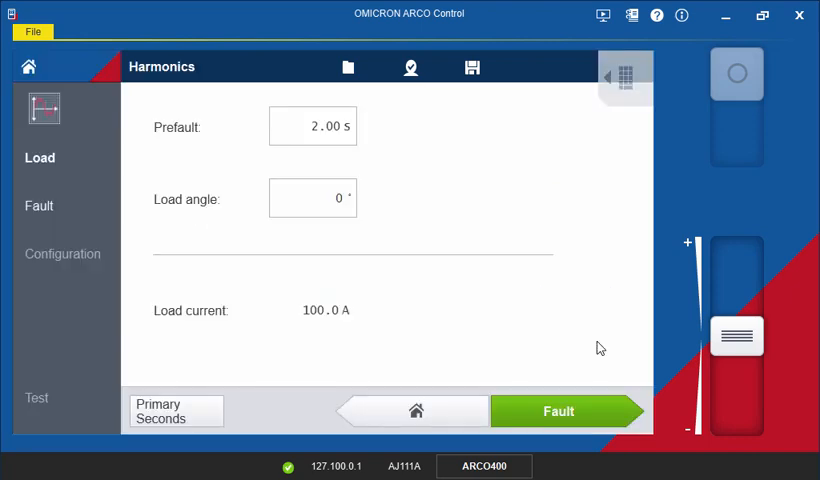
left_click(312, 126)
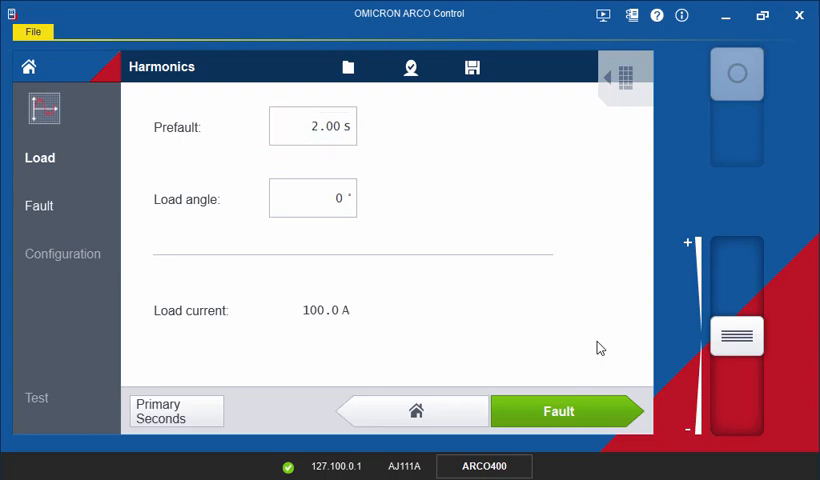
left_click(312, 198)
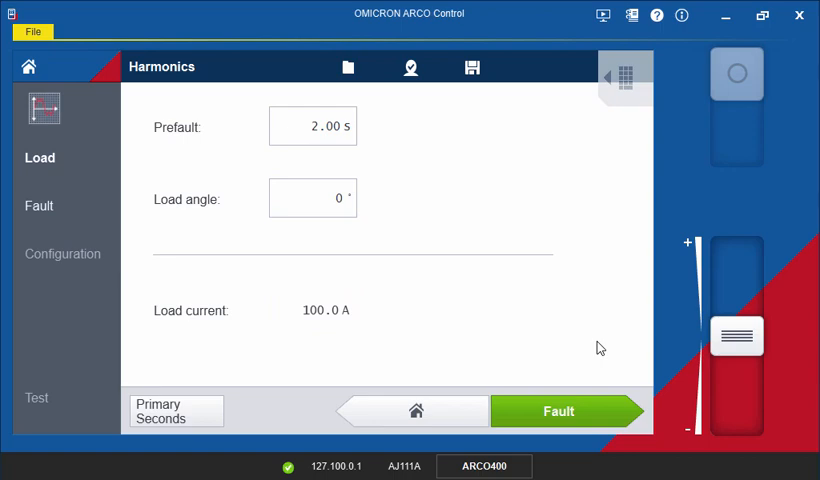
left_click(564, 412)
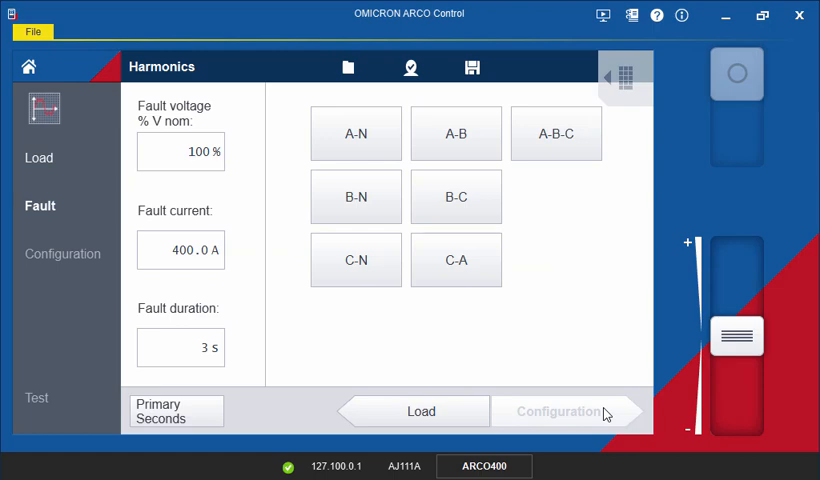
Set the fault voltage to 70 % and the fault current to 800 A
left_click(180, 152)
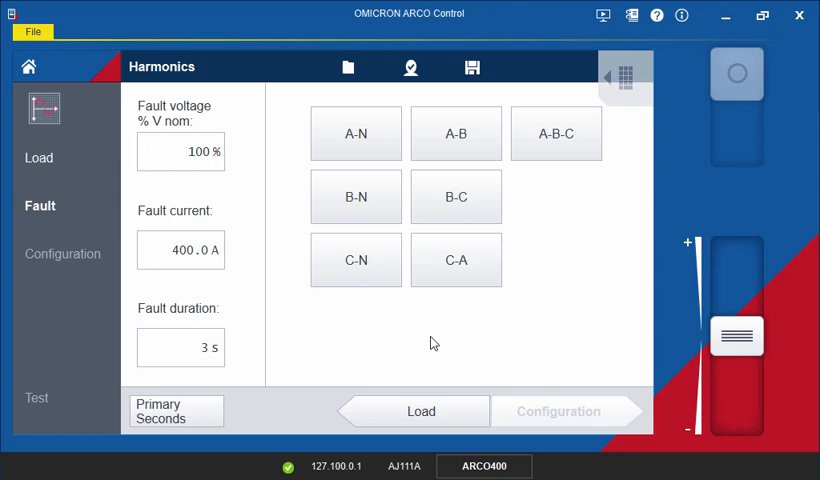
left_click(180, 152)
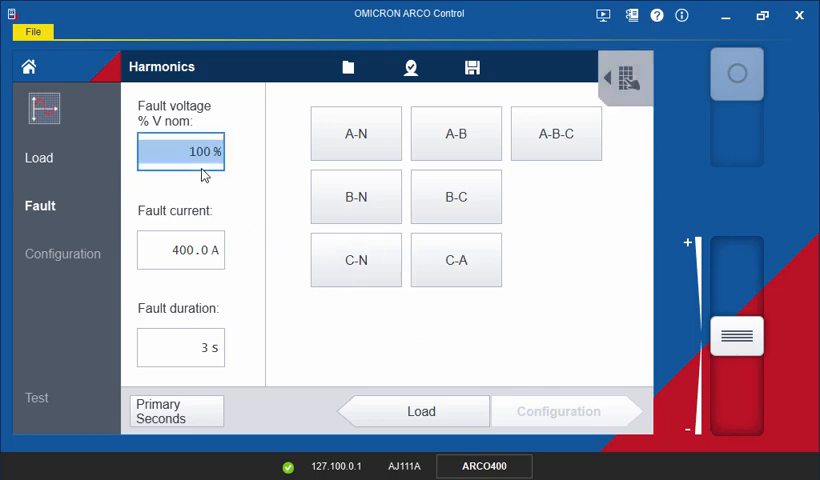
type("70")
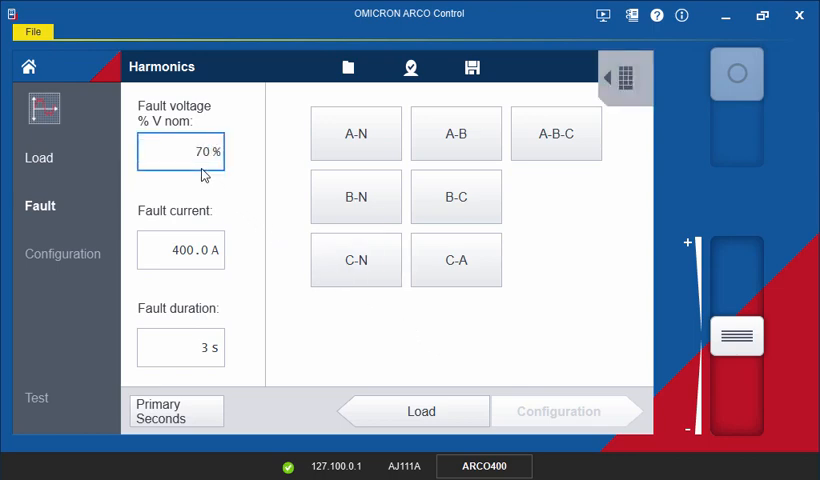
left_click(180, 250)
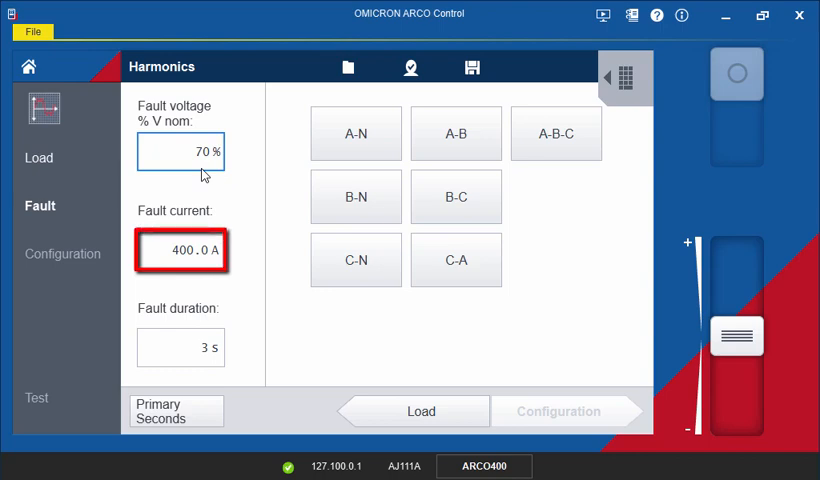
left_click(180, 152)
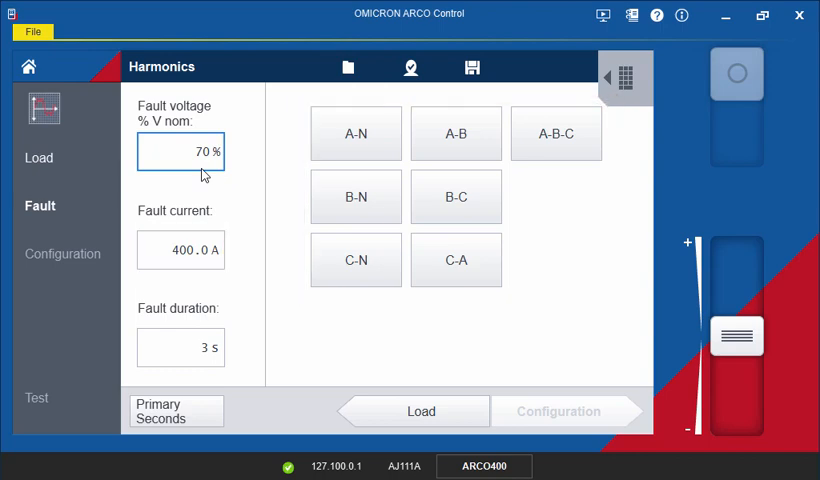
left_click(180, 250)
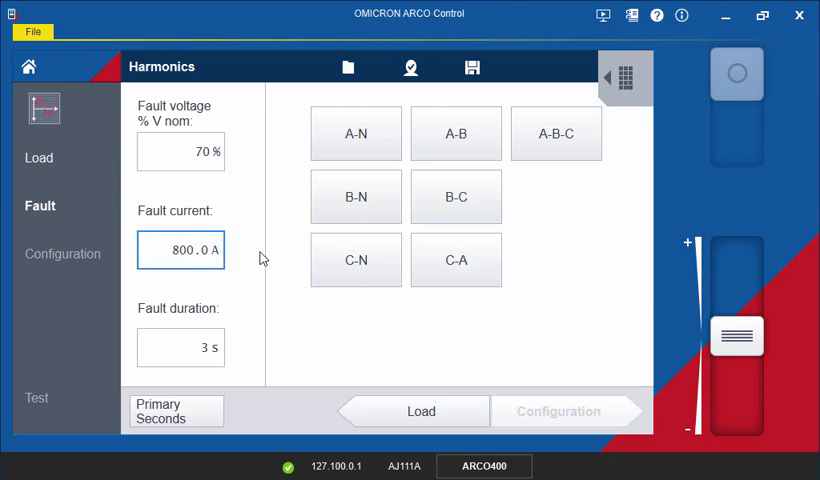
Choose an A-B-C three-phase fault of 5 s and proceed to the 30 % I2 harmonic configuration
left_click(556, 132)
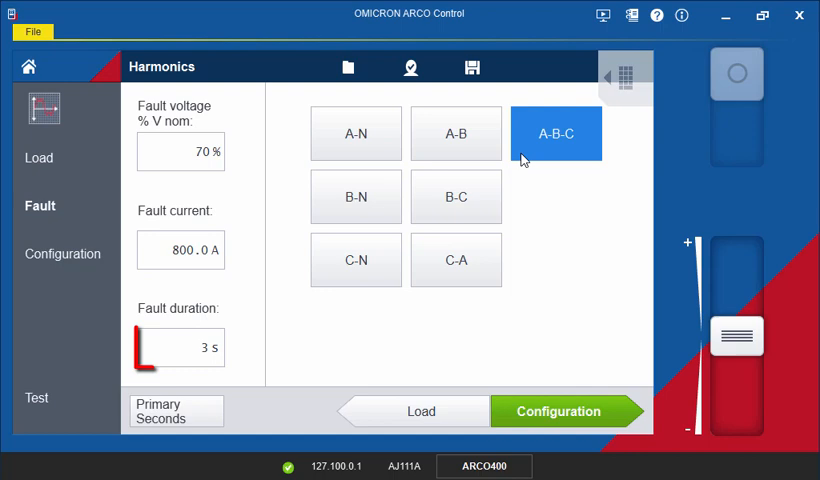
left_click(180, 348)
type("5")
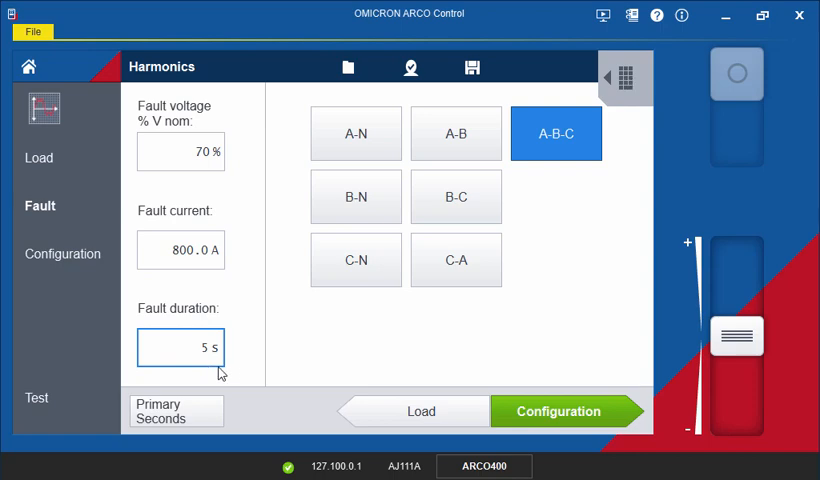
left_click(560, 412)
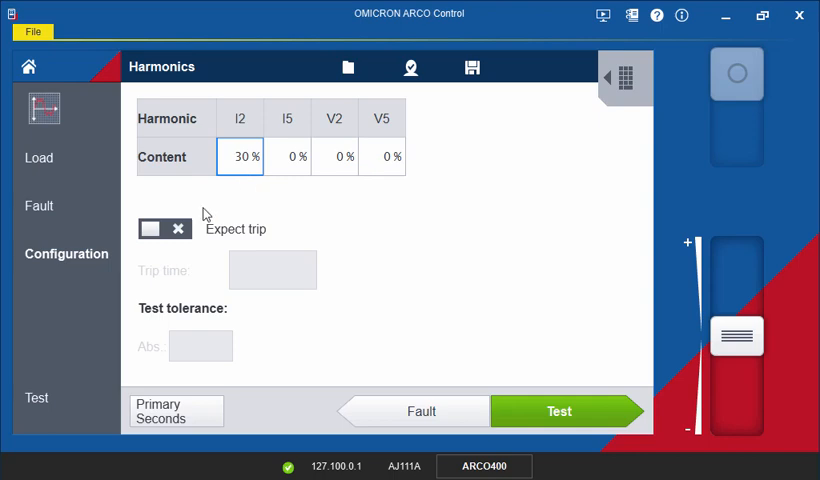
Enable Expect trip with a 3.00 s trip time and 200 ms absolute tolerance, then run the test
left_click(164, 228)
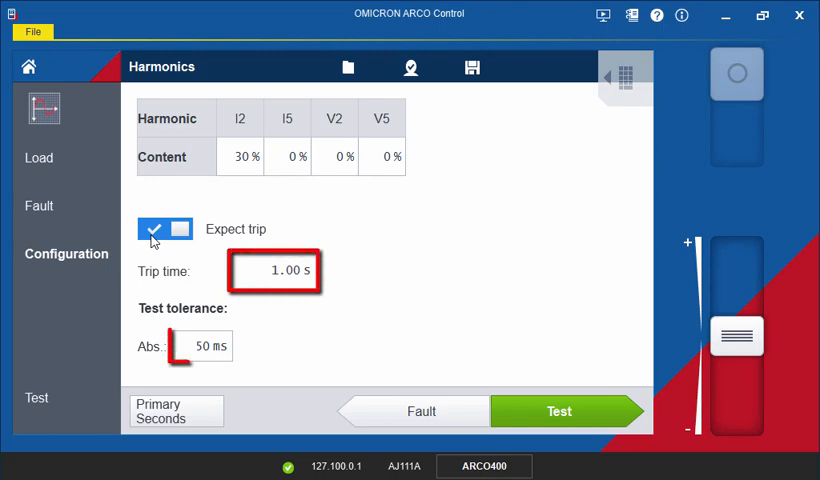
left_click(202, 346)
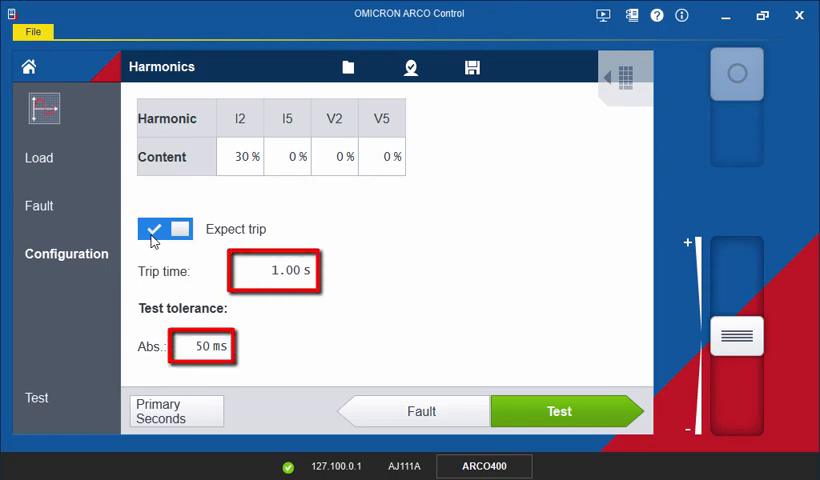
mouse_move(168, 248)
type("200")
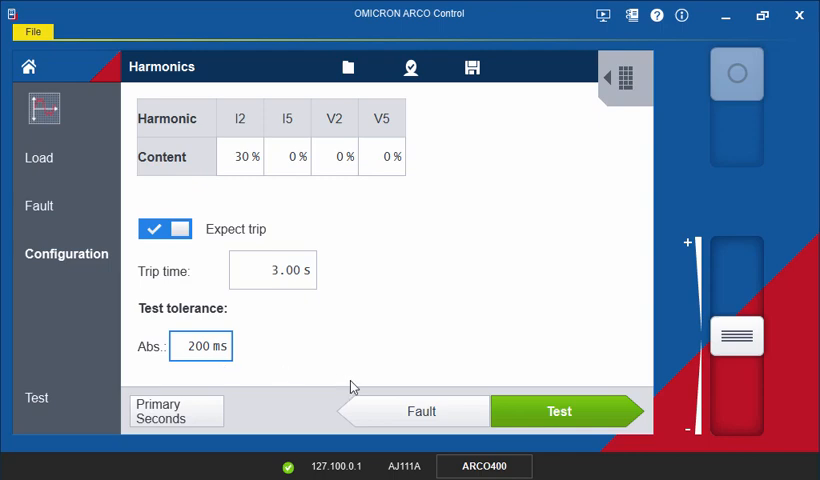
left_click(560, 412)
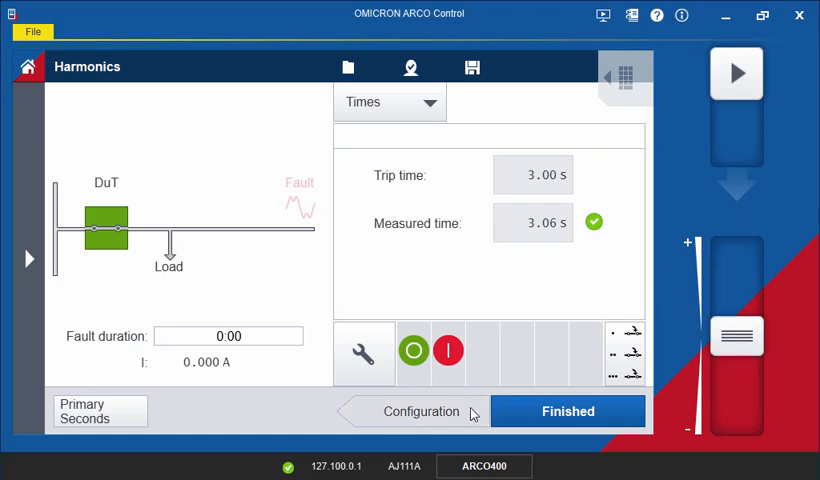
After the 3.06 s pass, return to Configuration and switch off Expect trip
left_click(416, 412)
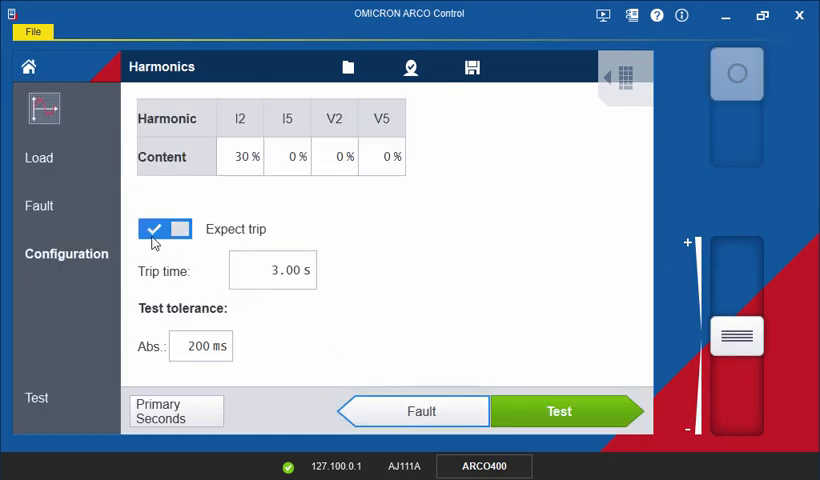
left_click(164, 228)
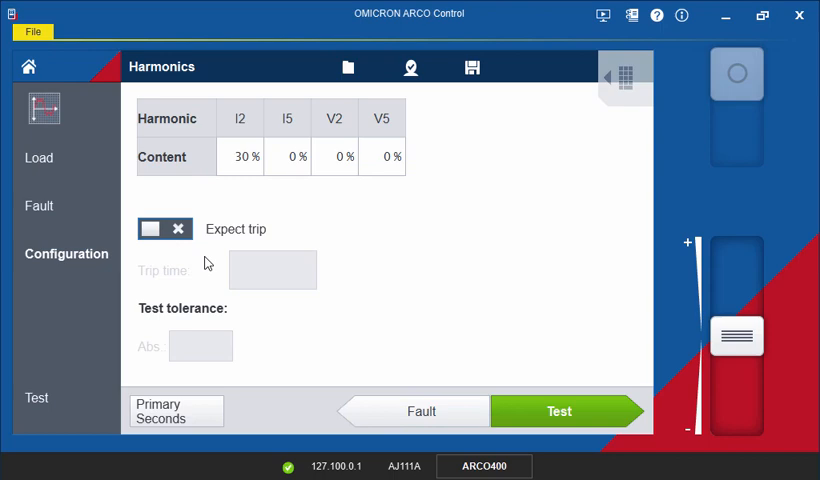